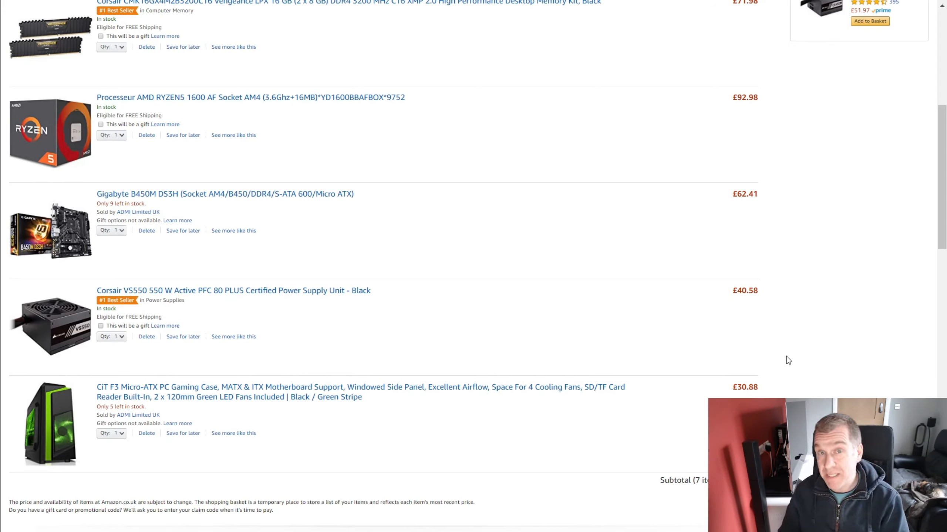
pyautogui.moveTo(790, 357)
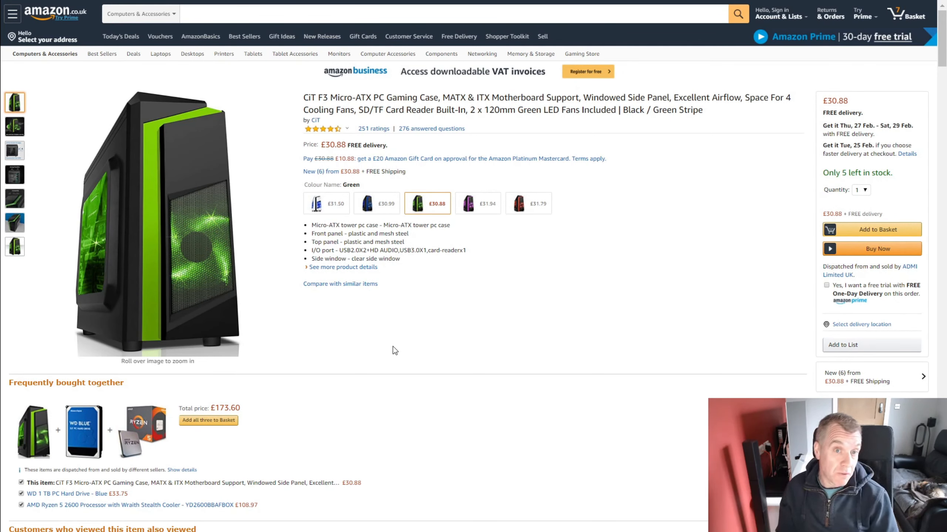
pyautogui.moveTo(358, 130)
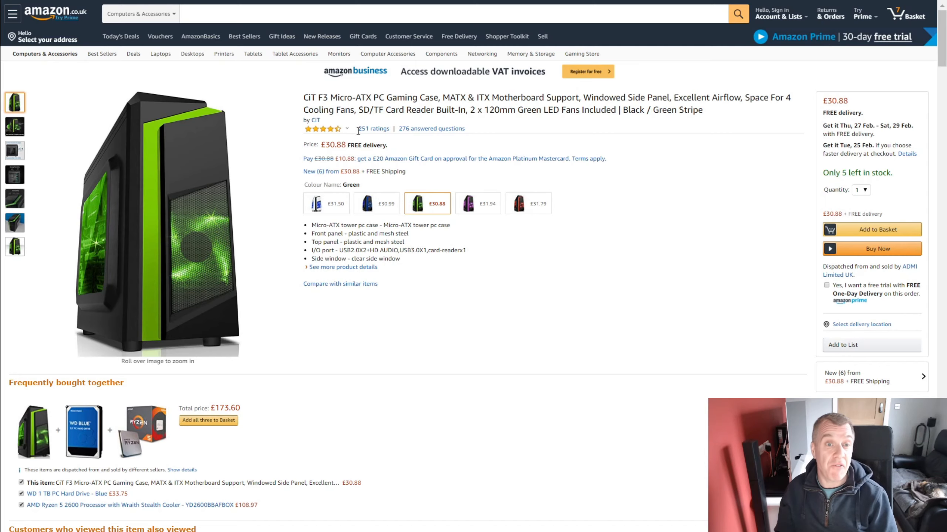
pyautogui.moveTo(196, 198)
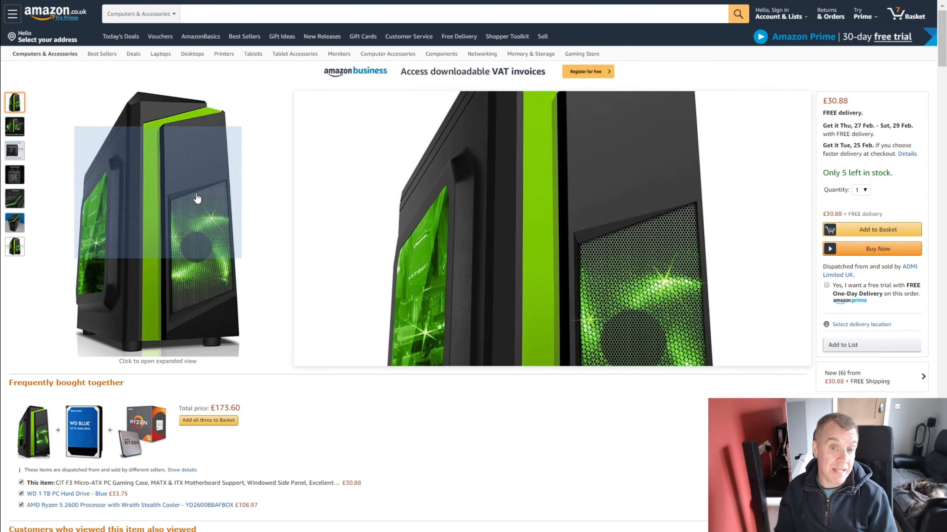
# View the case's cooling image: two 120mm LED fans included, up to four supported.
pyautogui.click(14, 150)
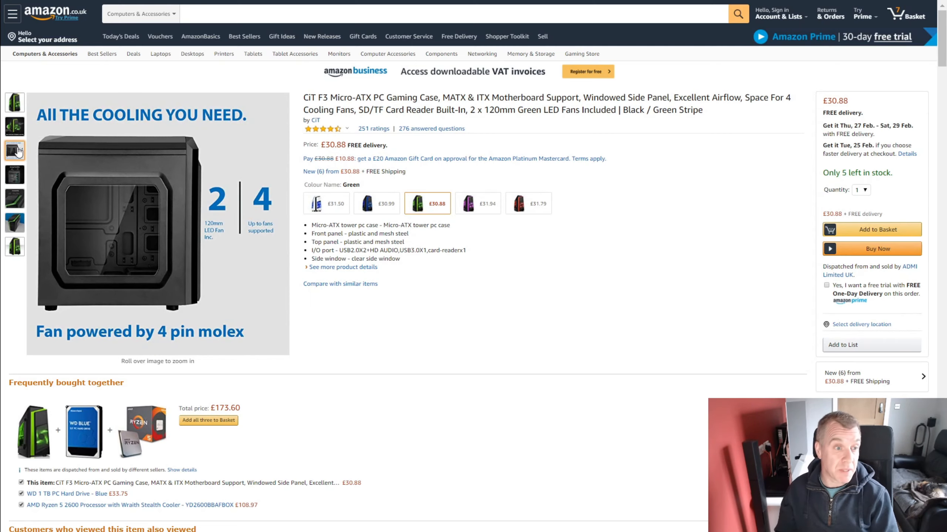
pyautogui.moveTo(99, 307)
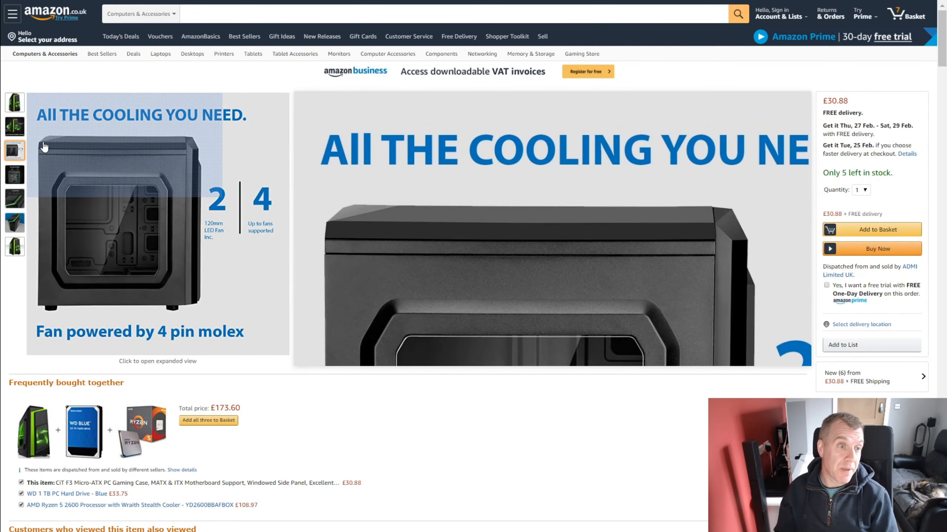
pyautogui.moveTo(55, 150)
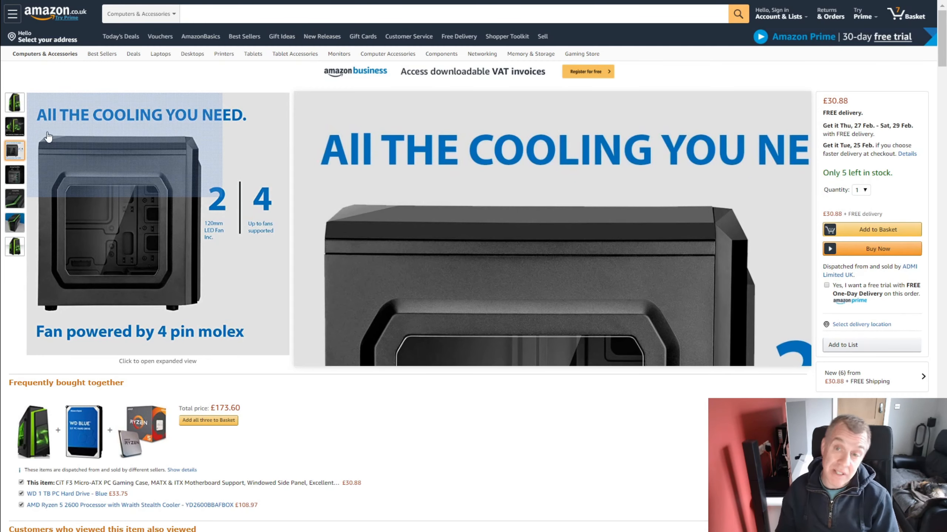
pyautogui.moveTo(54, 143)
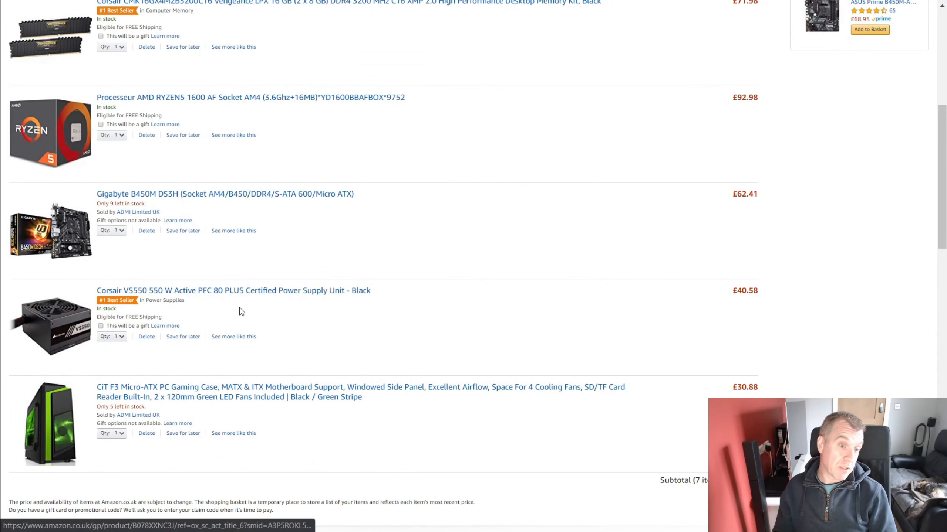
# Open the Corsair VS550 550 W power supply page from the basket, priced £40.58.
pyautogui.click(233, 290)
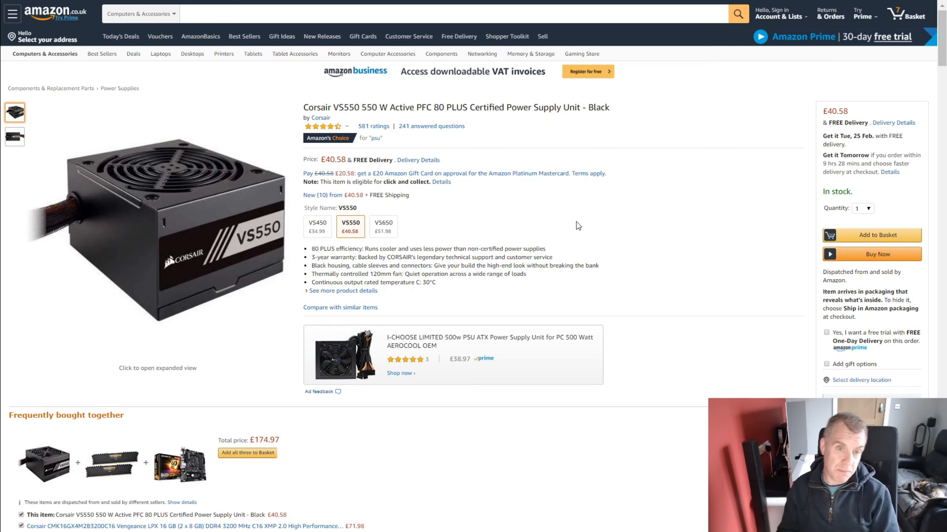
pyautogui.moveTo(534, 213)
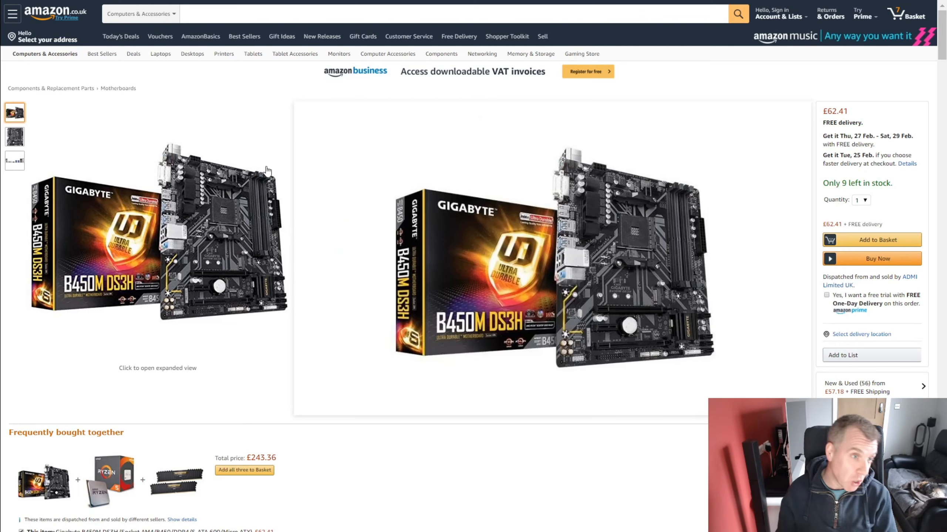
# Show the Gigabyte B450M DS3H motherboard's rear I/O ports image.
pyautogui.click(14, 162)
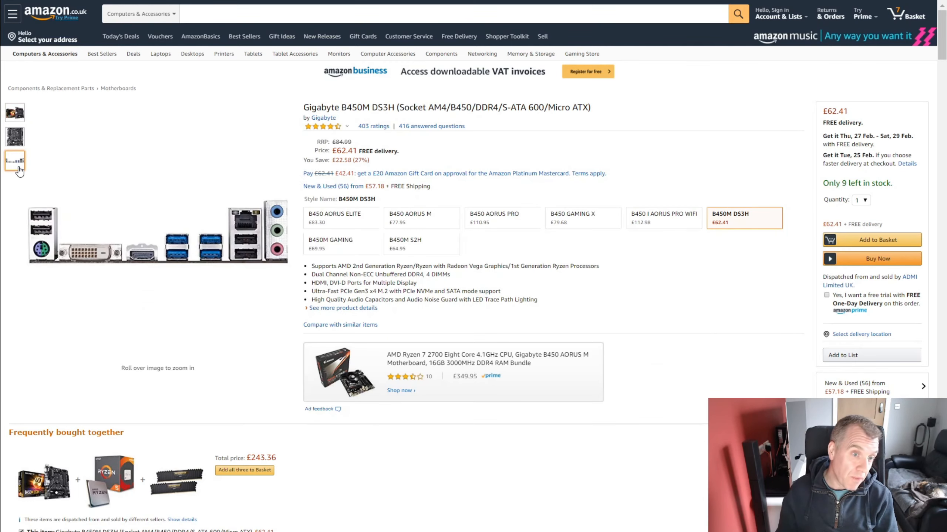
pyautogui.moveTo(21, 173)
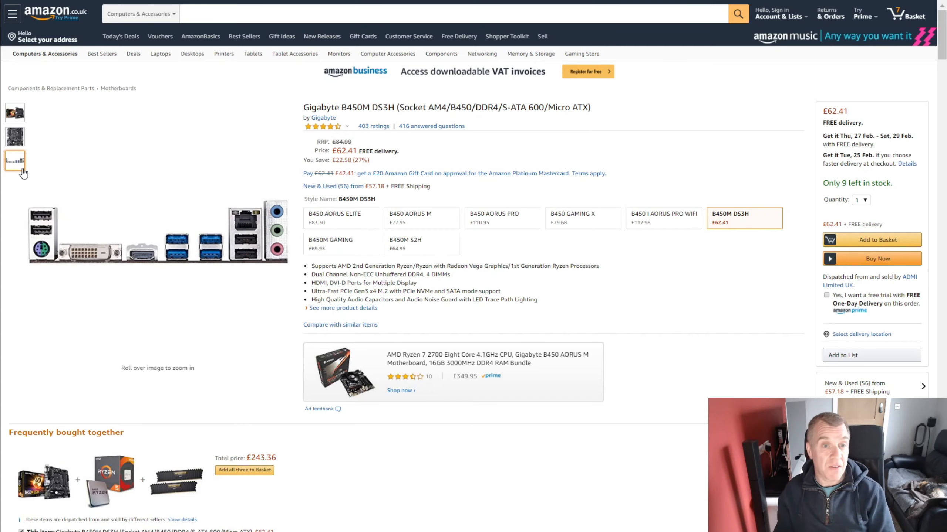
pyautogui.moveTo(644, 160)
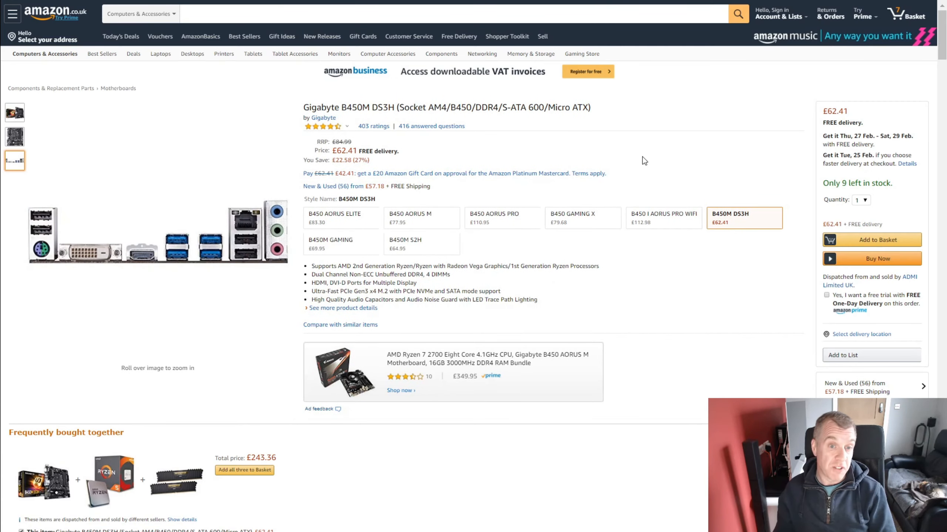
pyautogui.moveTo(639, 146)
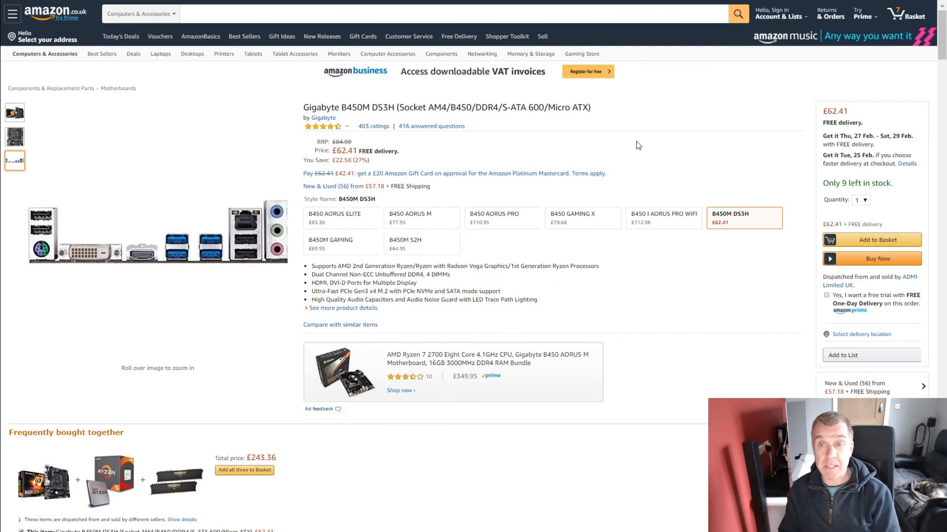
# Leave the motherboard page to reach the AMD Ryzen 5 1600 AF at £92.98.
pyautogui.click(905, 13)
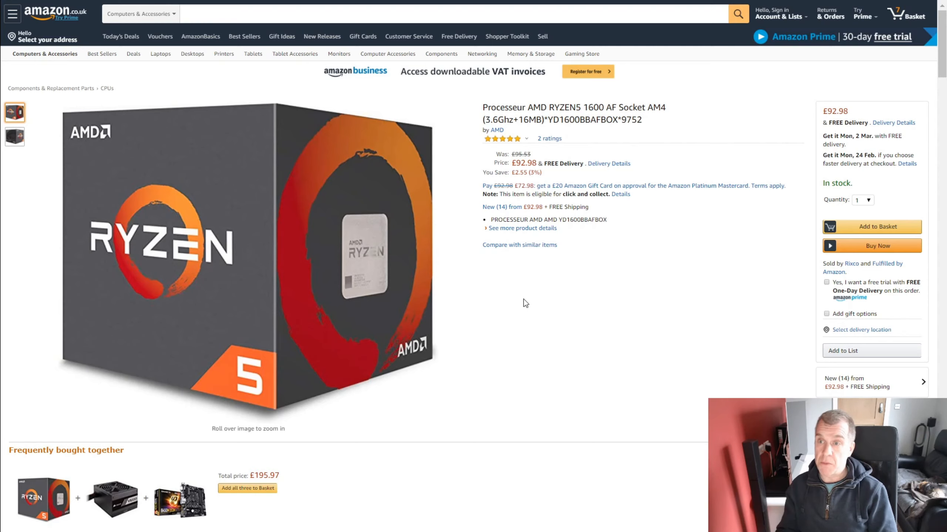
pyautogui.moveTo(627, 300)
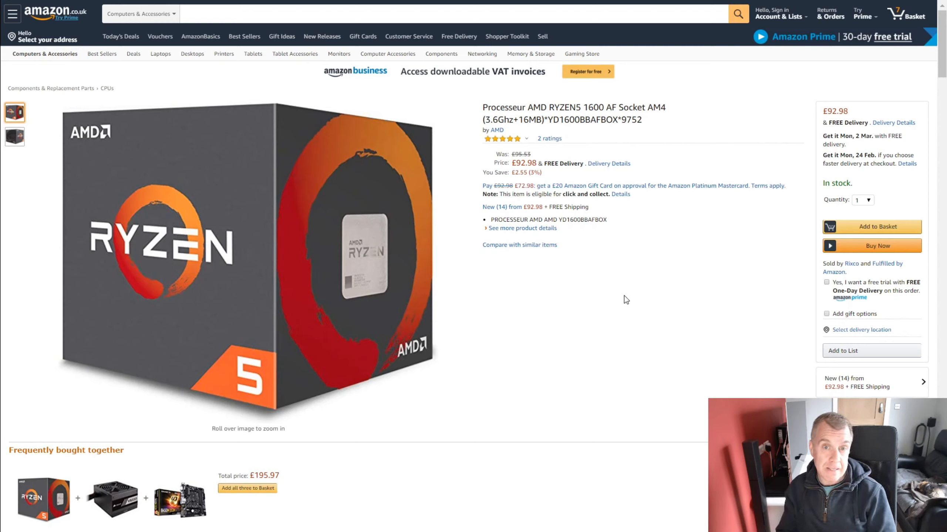
pyautogui.moveTo(619, 295)
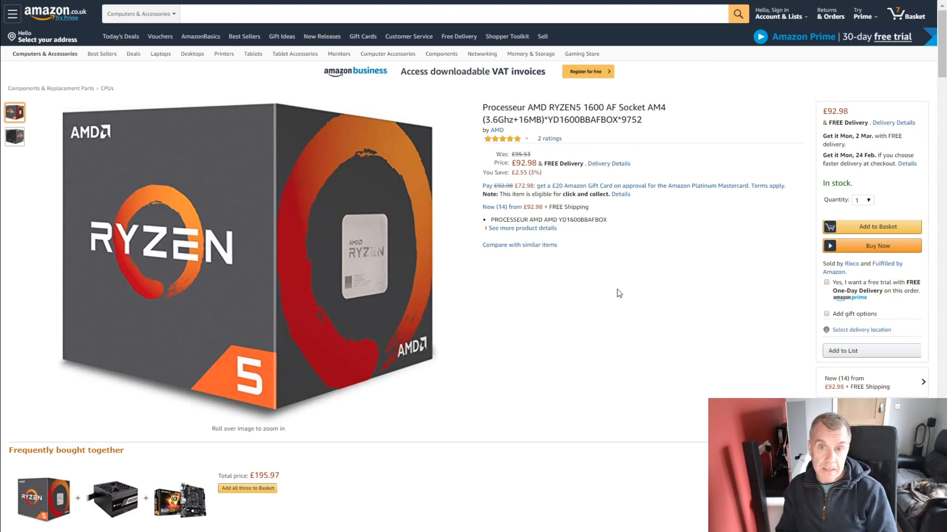
pyautogui.moveTo(615, 306)
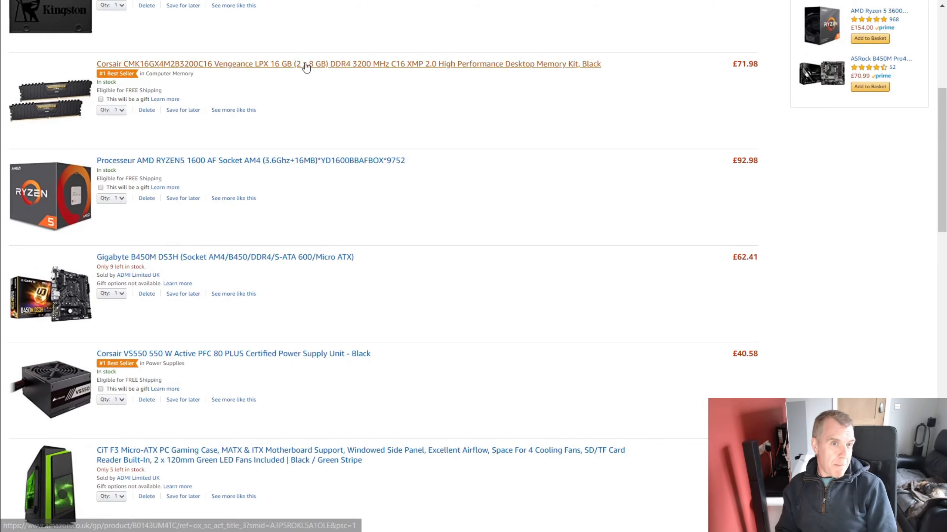
pyautogui.click(348, 64)
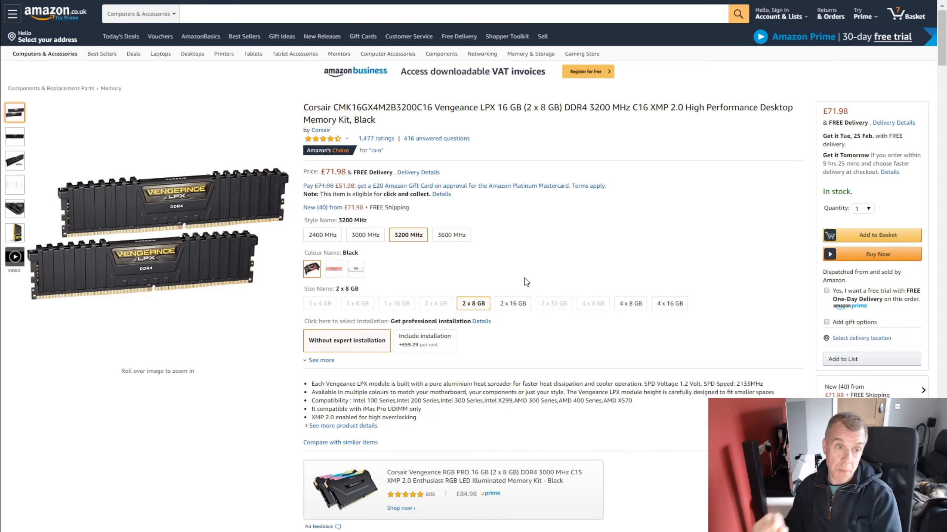
pyautogui.moveTo(589, 186)
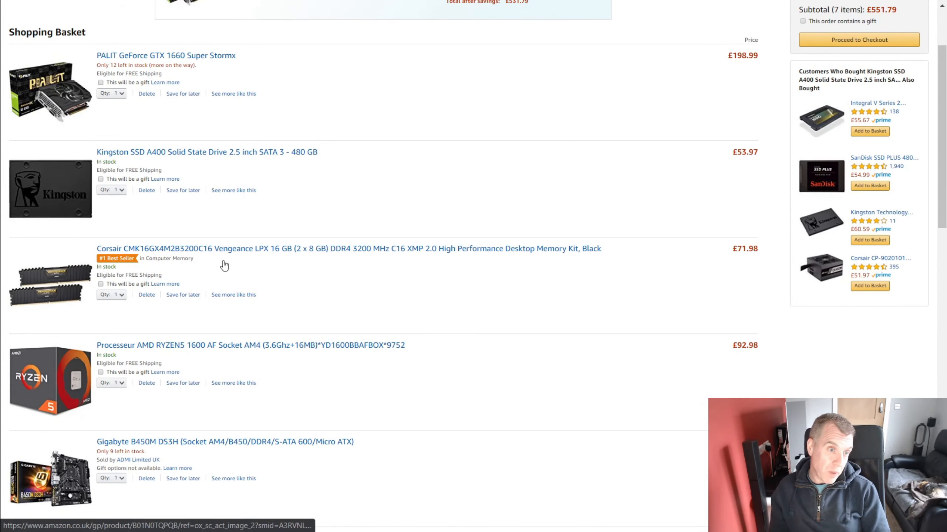
pyautogui.click(206, 152)
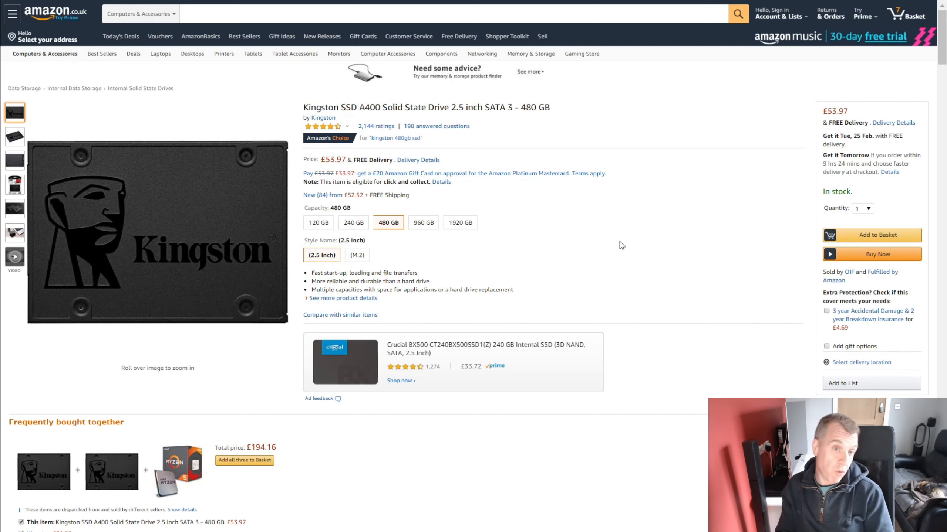
pyautogui.moveTo(534, 306)
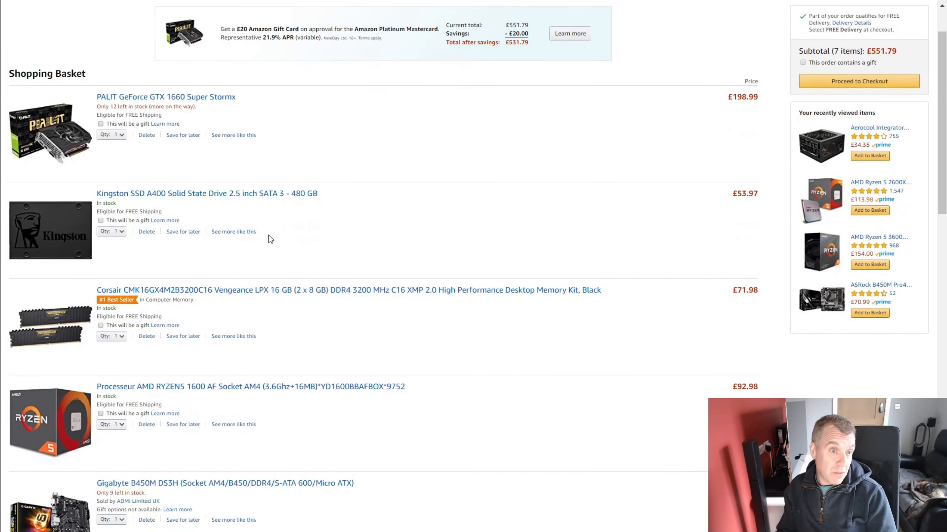
pyautogui.moveTo(407, 176)
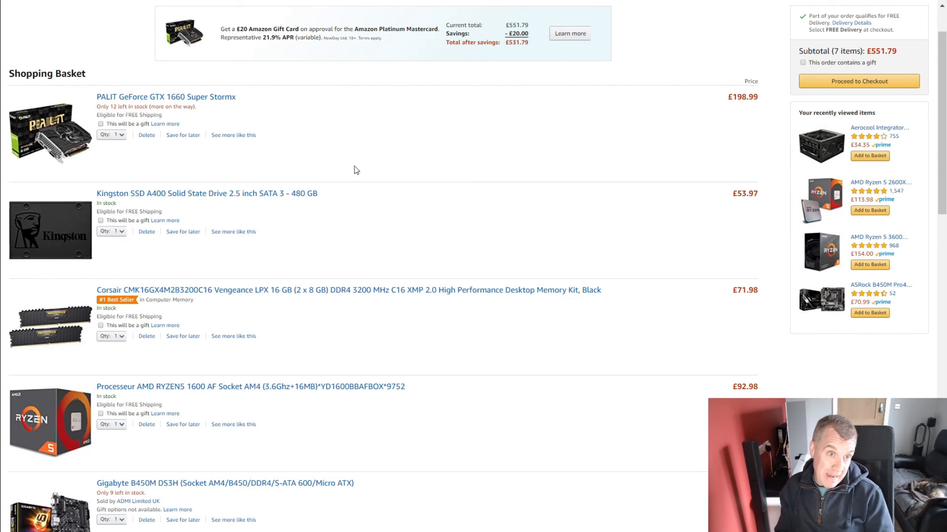
pyautogui.moveTo(453, 183)
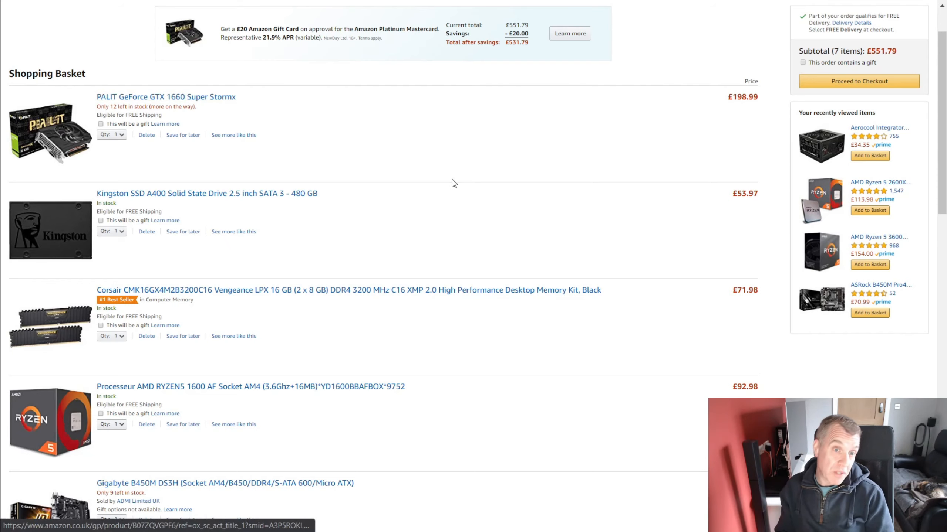
# Open the PALIT GeForce GTX 1660 Super Stormx page from the basket, priced £198.99.
pyautogui.click(166, 97)
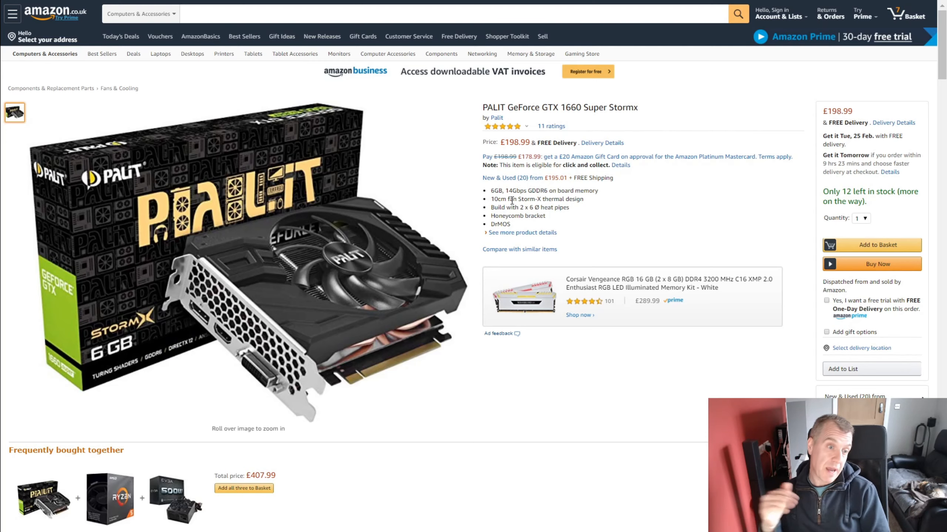
# Return to the shopping basket and scroll through its seven items totalling £551.79.
pyautogui.click(908, 13)
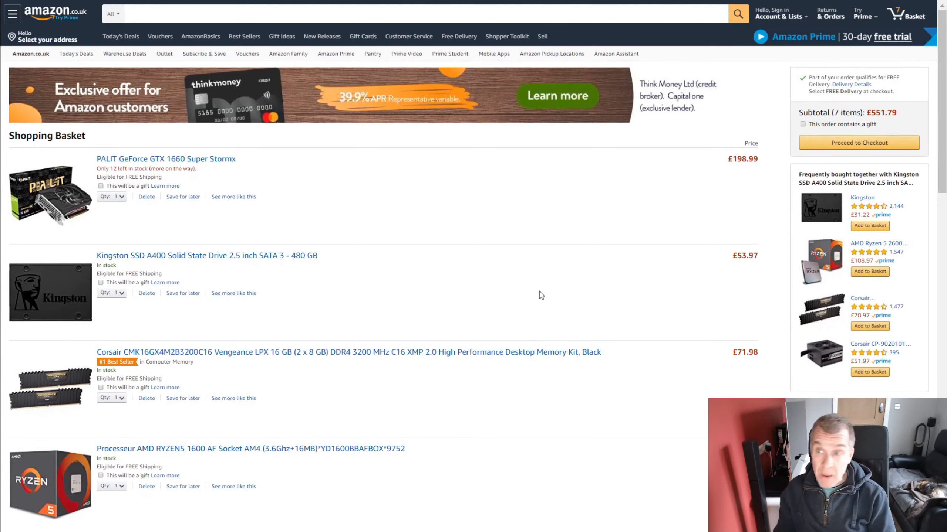
pyautogui.scroll(-3)
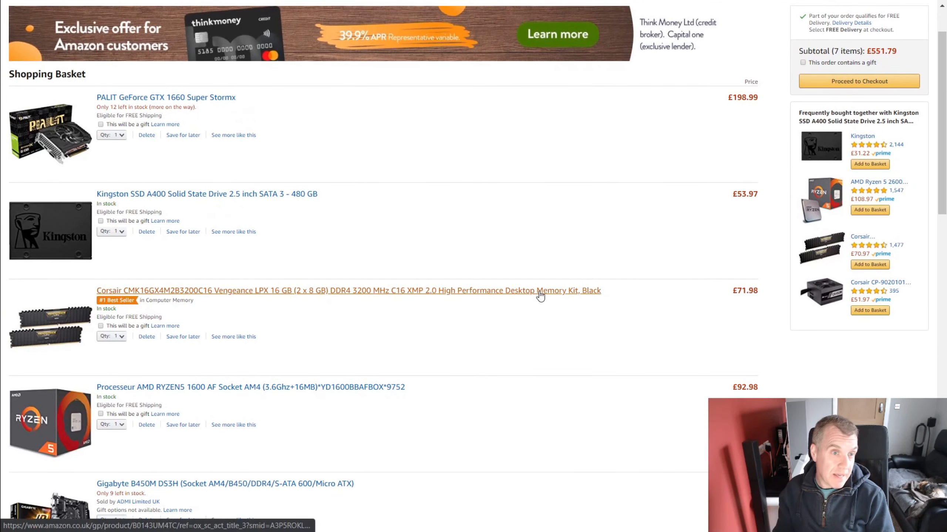
pyautogui.moveTo(485, 274)
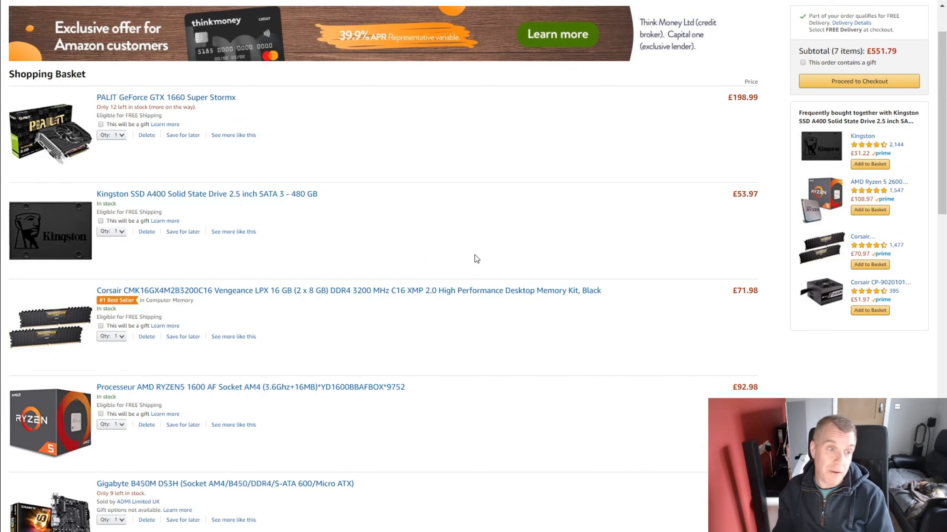
pyautogui.scroll(-3)
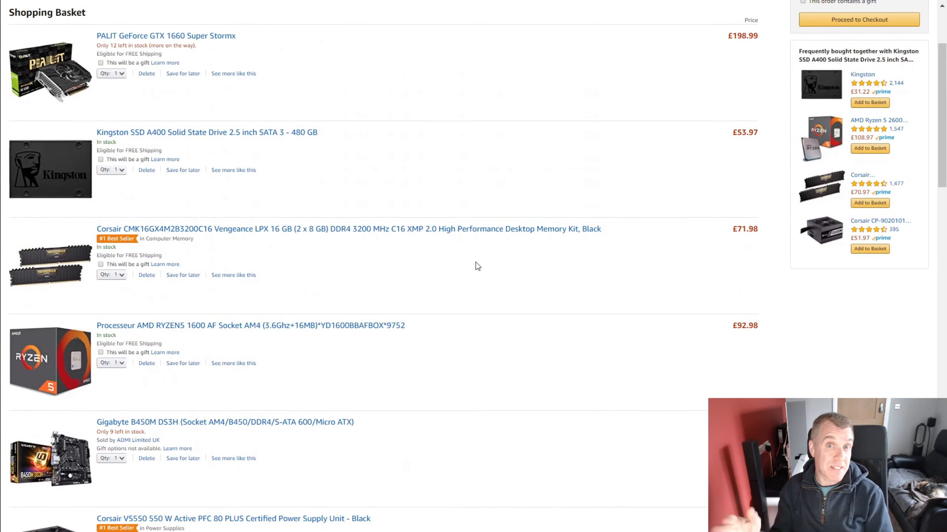
pyautogui.moveTo(438, 318)
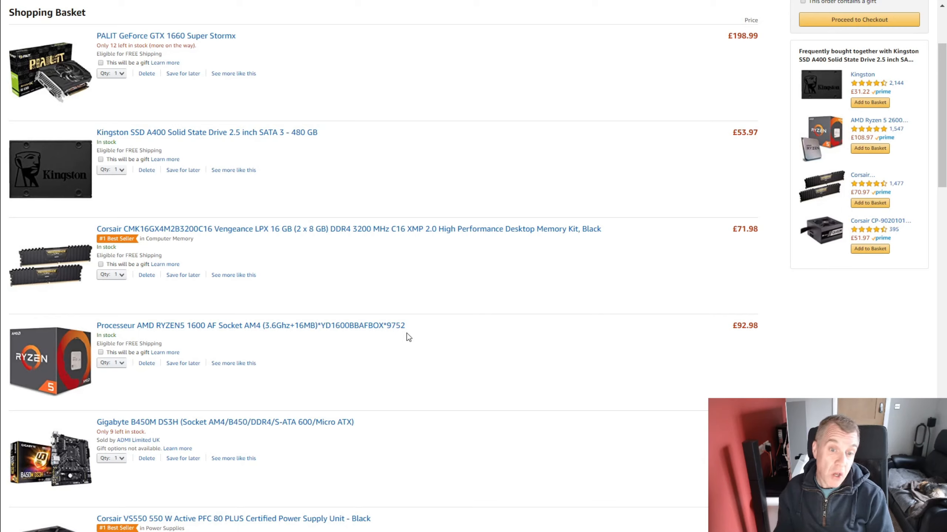
pyautogui.moveTo(511, 321)
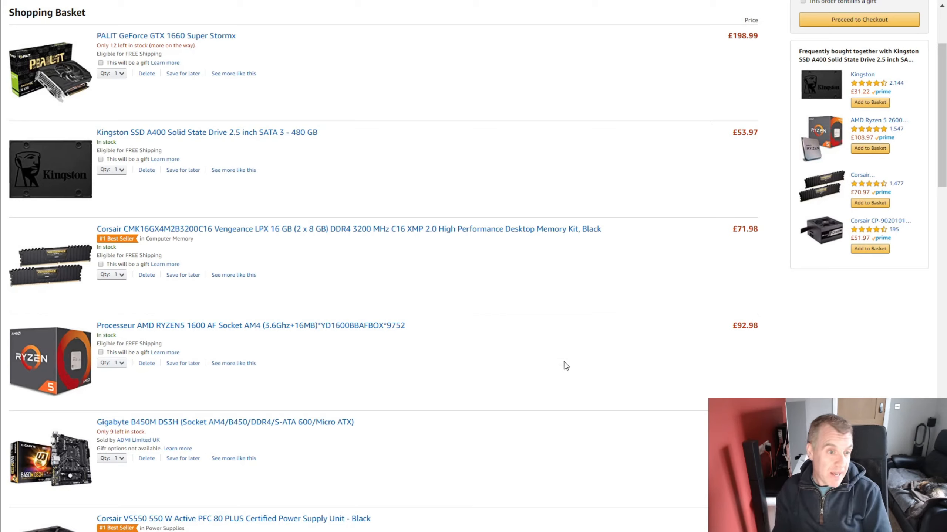
pyautogui.moveTo(562, 375)
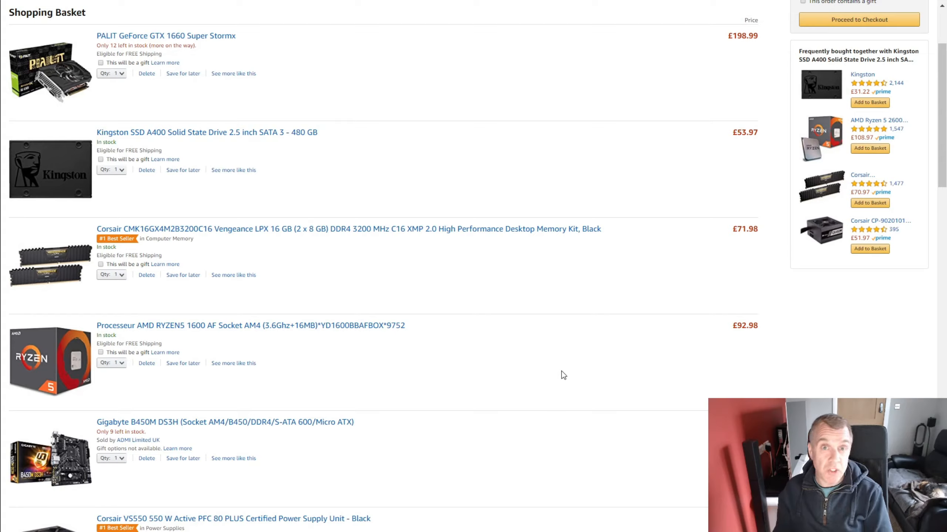